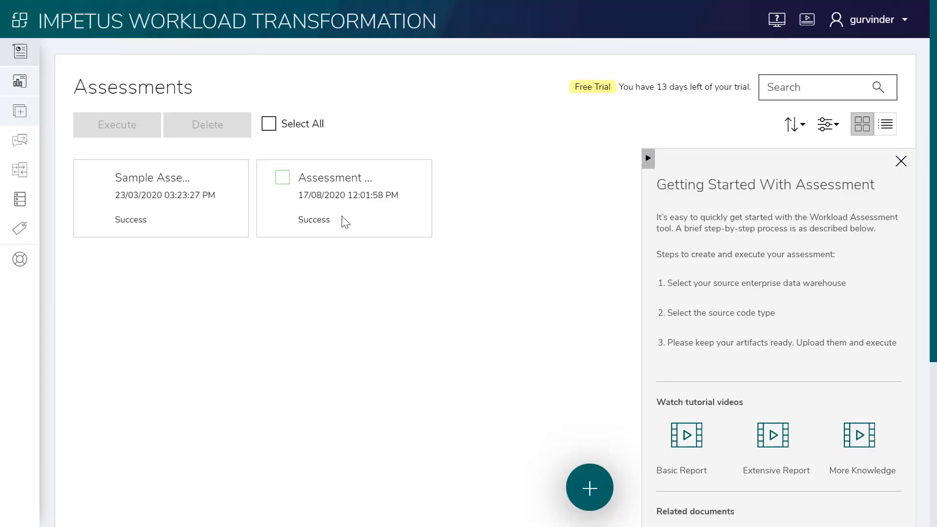
mouse_move(346, 222)
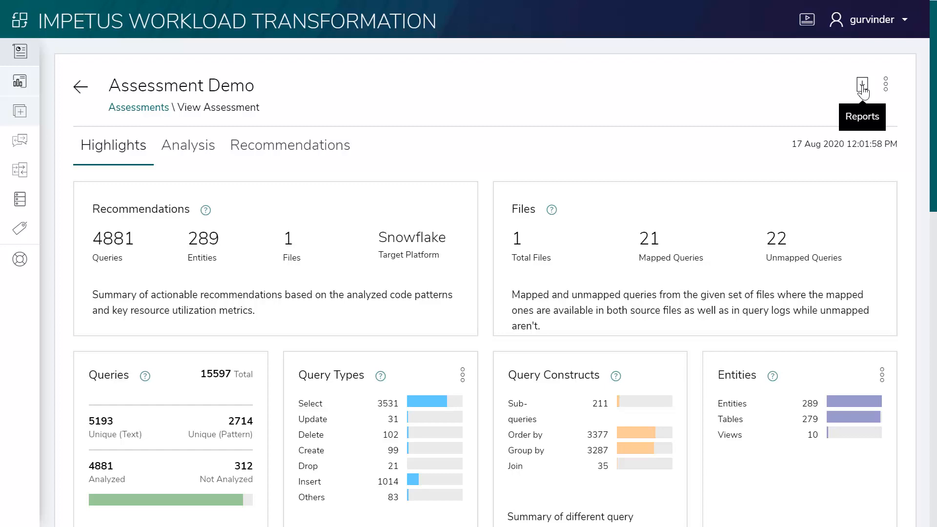
- Generate the Comprehensive report for Assessment Demo and download it as a 14-page PDF
click(862, 84)
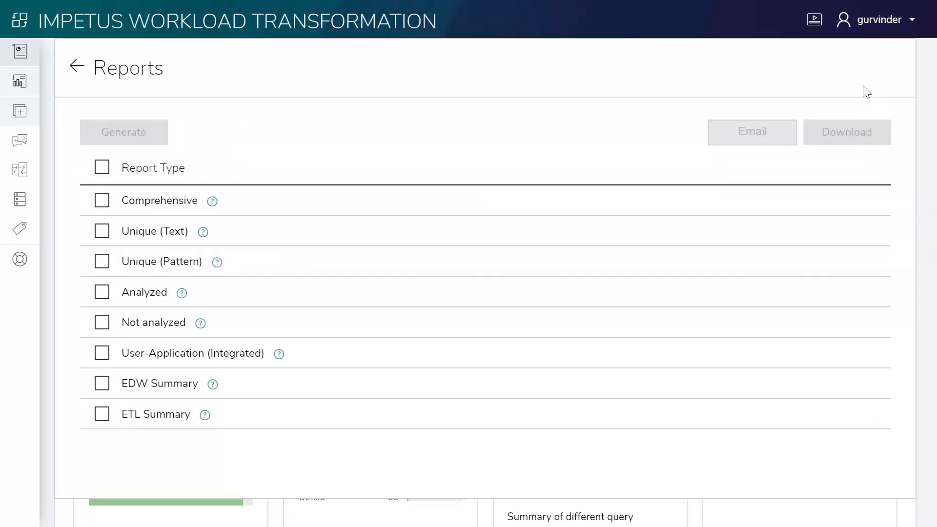
mouse_move(624, 95)
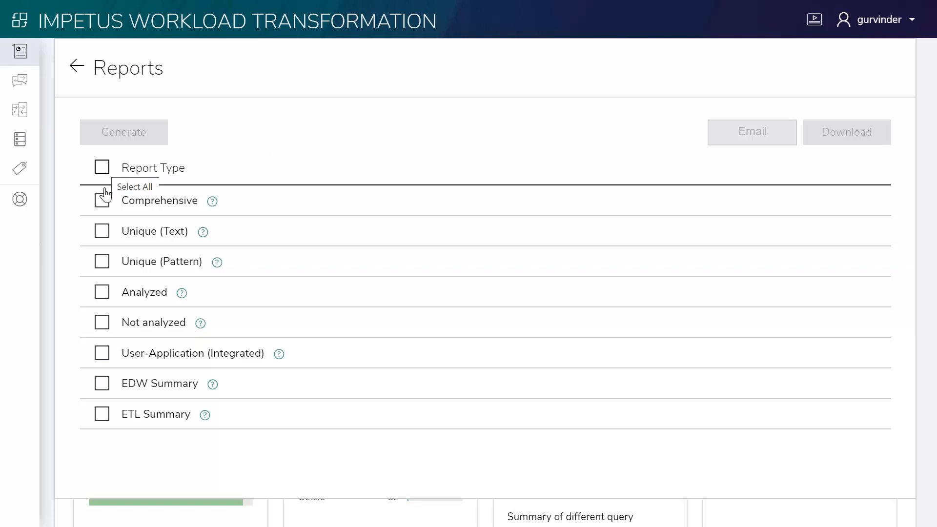
click(102, 201)
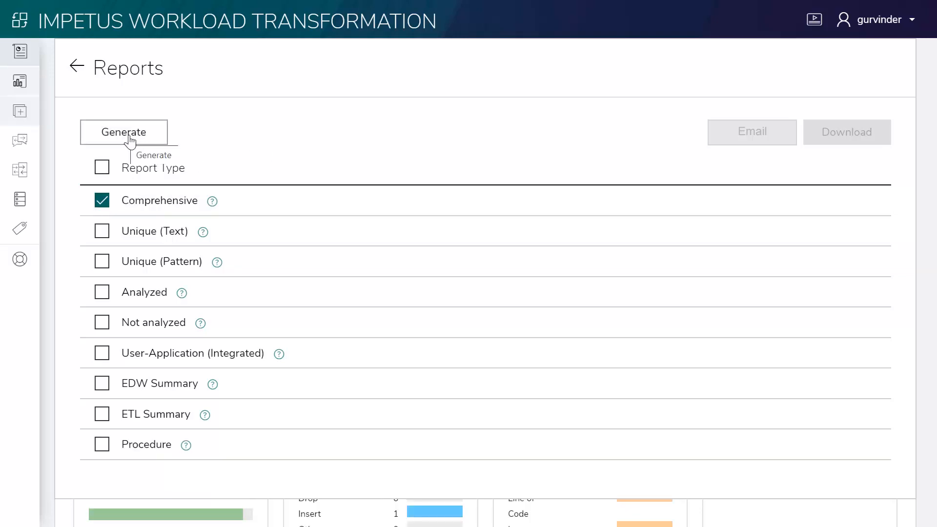
click(124, 131)
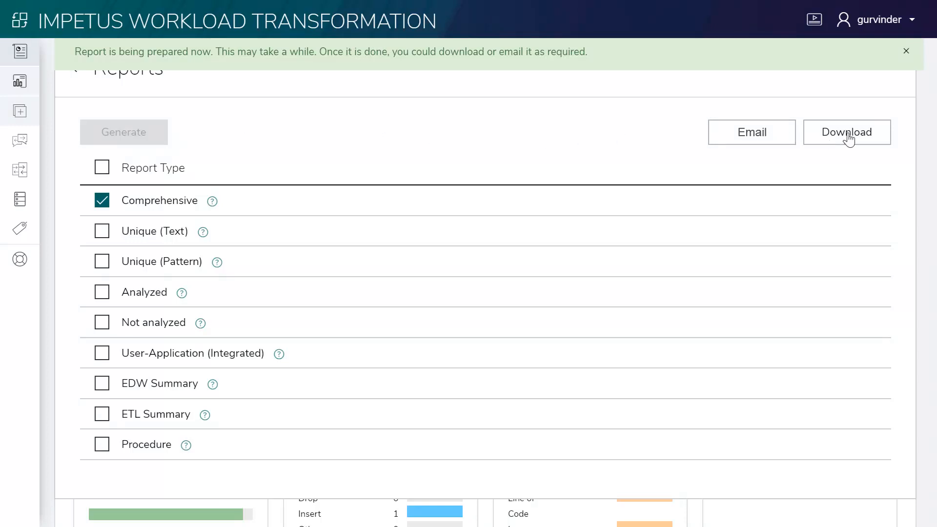
click(846, 132)
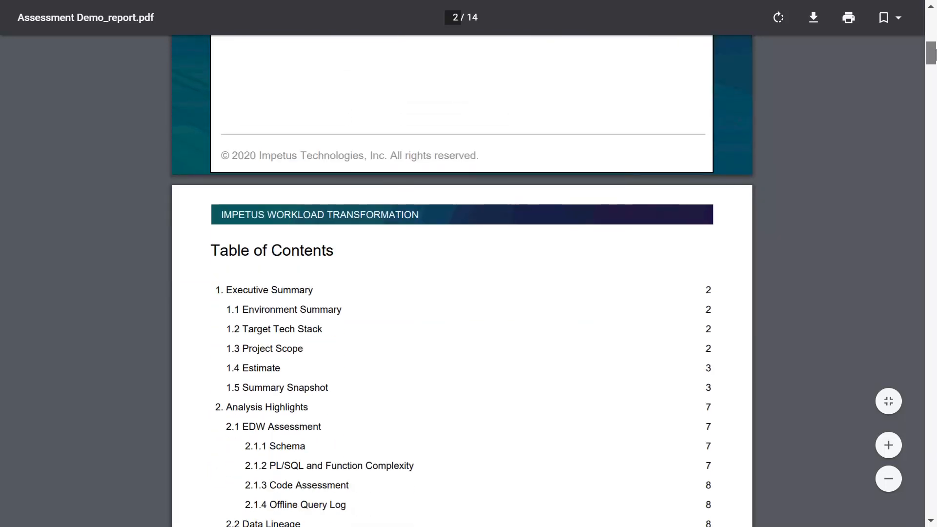
scroll(down, 3)
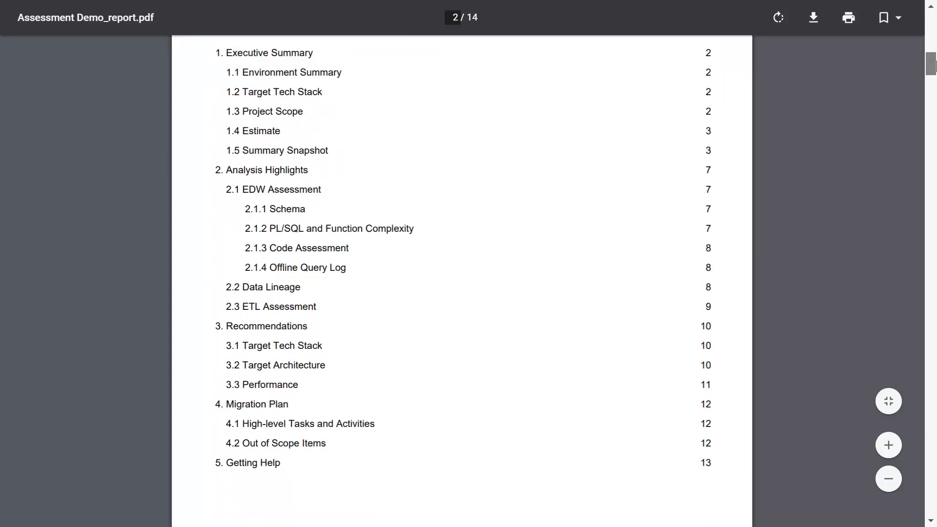
scroll(down, 3)
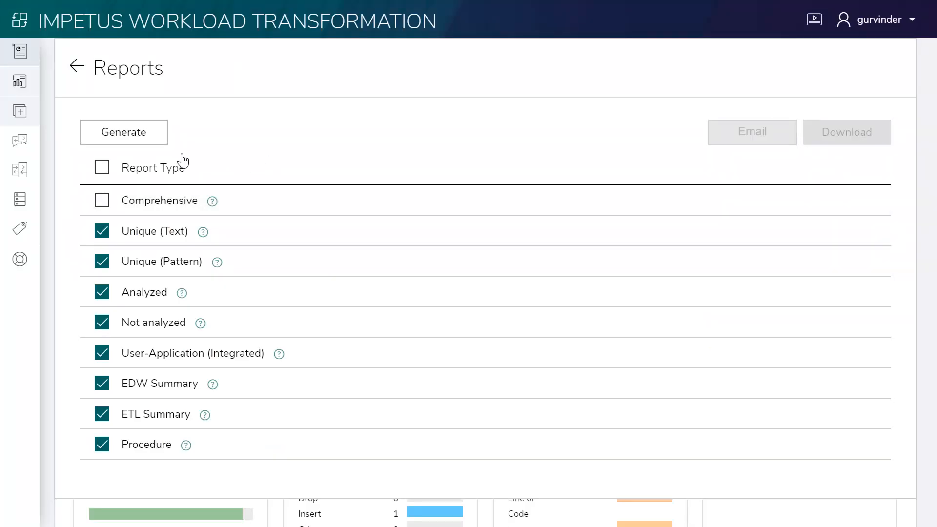
- Generate the report for the eight selected non-Comprehensive types and email it
click(124, 132)
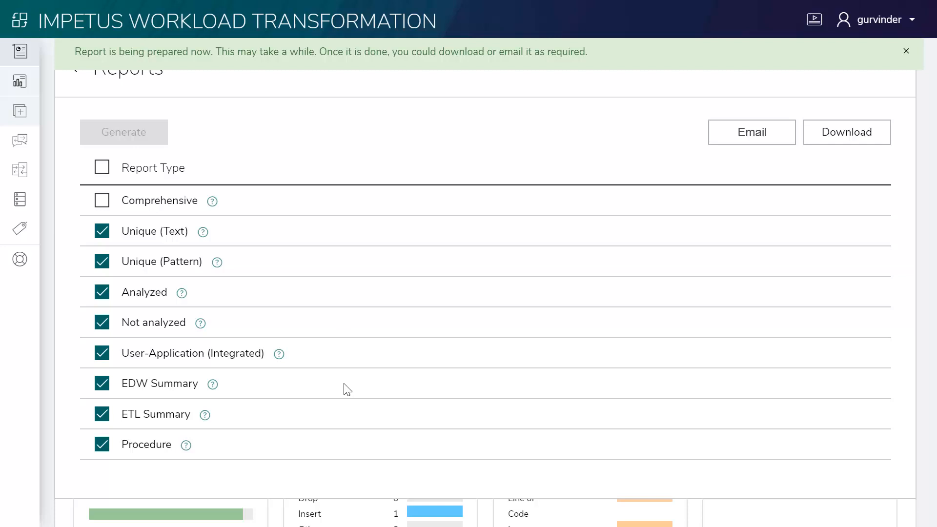
click(906, 51)
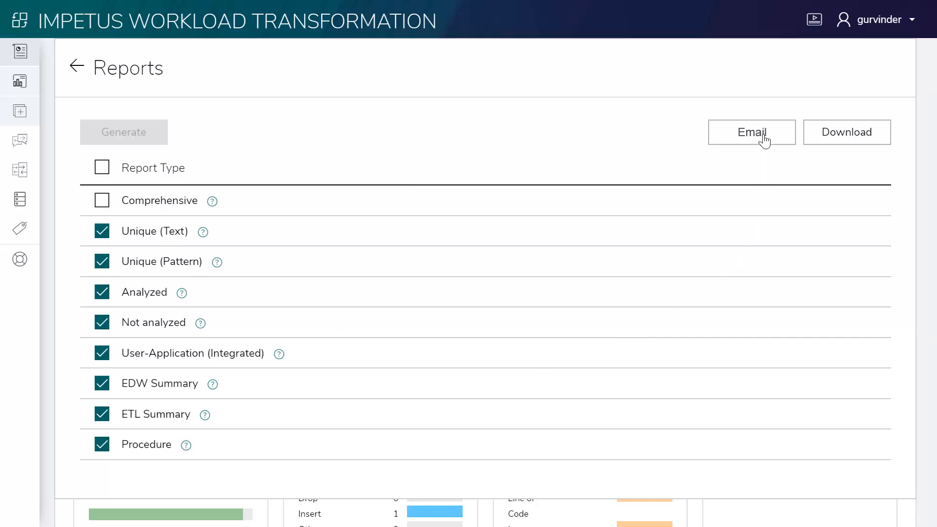
click(751, 132)
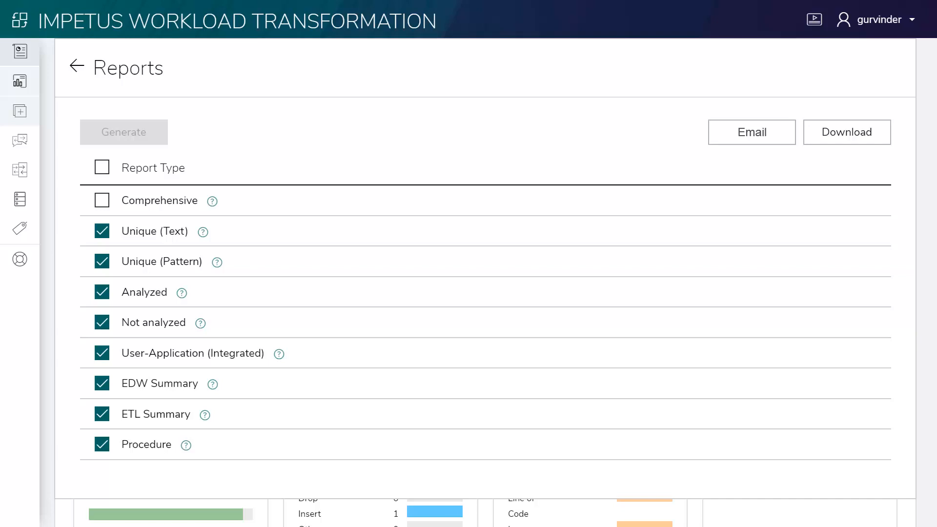
mouse_move(221, 154)
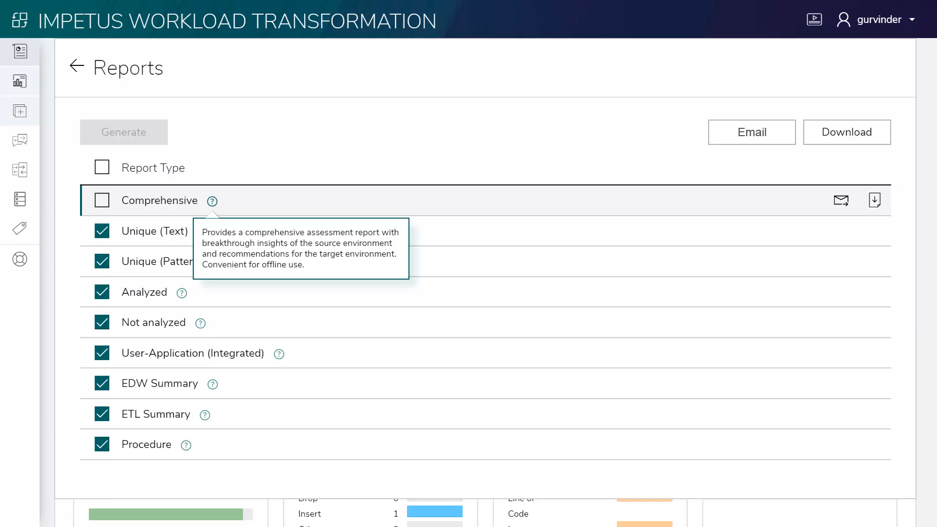
mouse_move(266, 252)
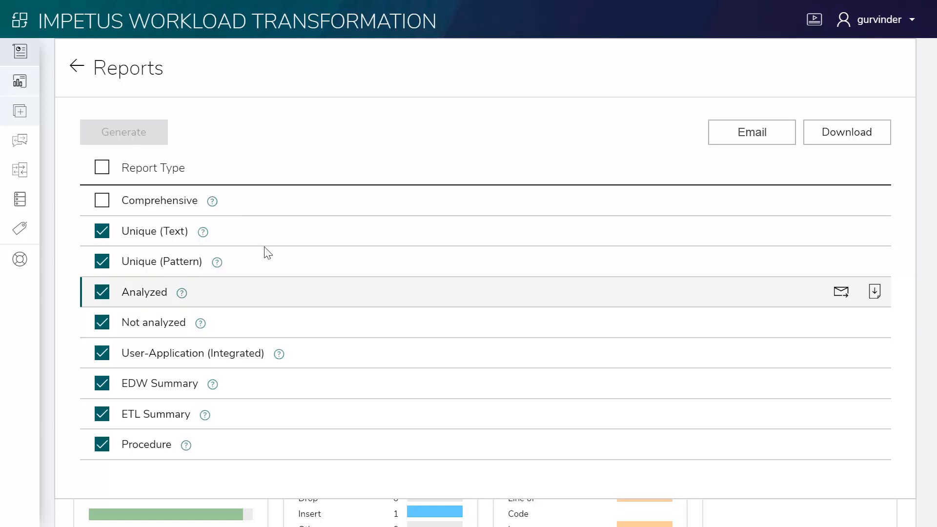
mouse_move(278, 353)
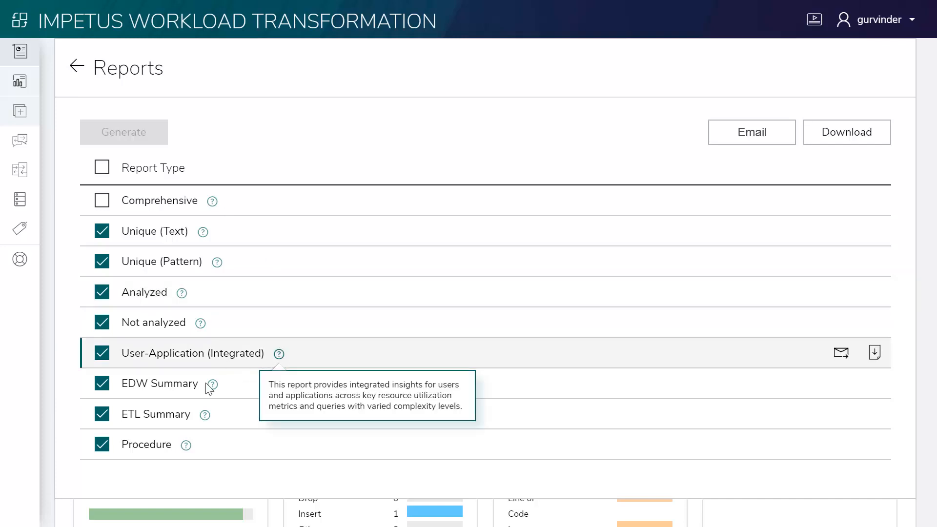